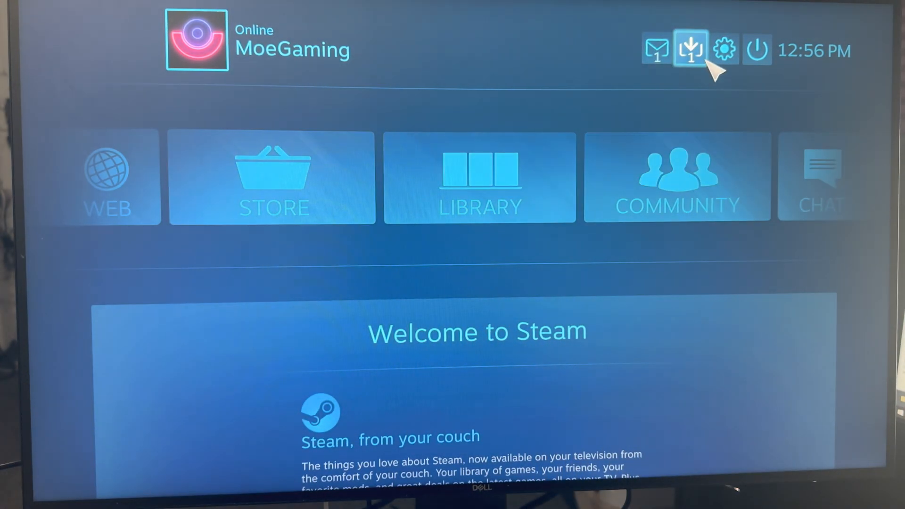
Open Steam settings from the Big Picture home screen and go to Controller Settings.
{"action": "left_click", "coordinate": [724, 49]}
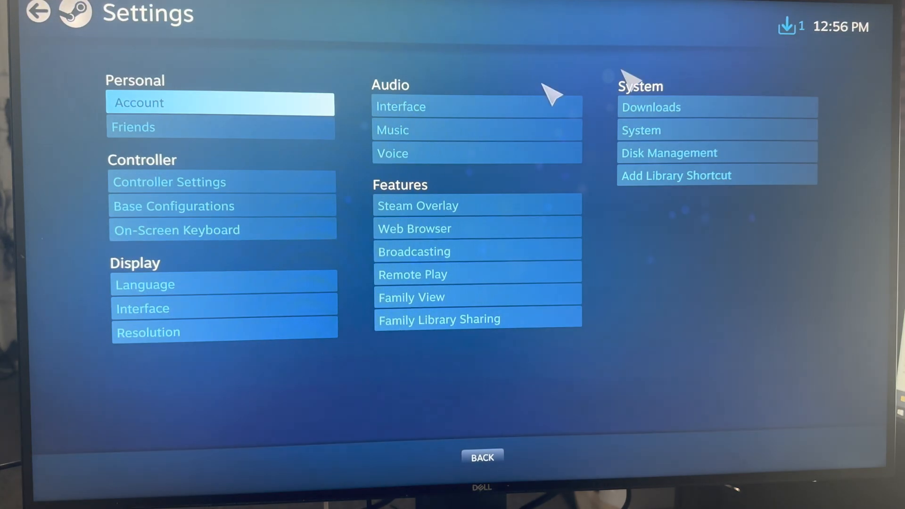
{"action": "left_click", "coordinate": [169, 182]}
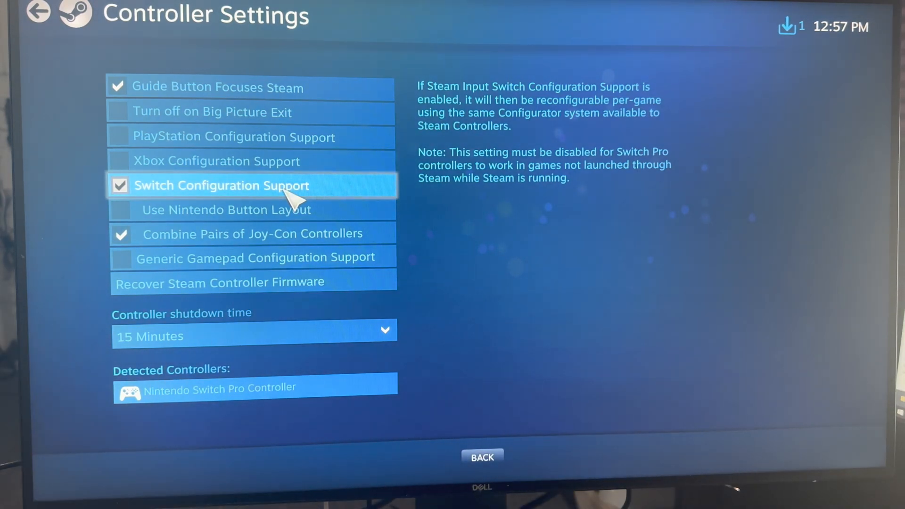
Return to the Big Picture home screen and show the power menu with Exit Steam options.
{"action": "left_click", "coordinate": [38, 12]}
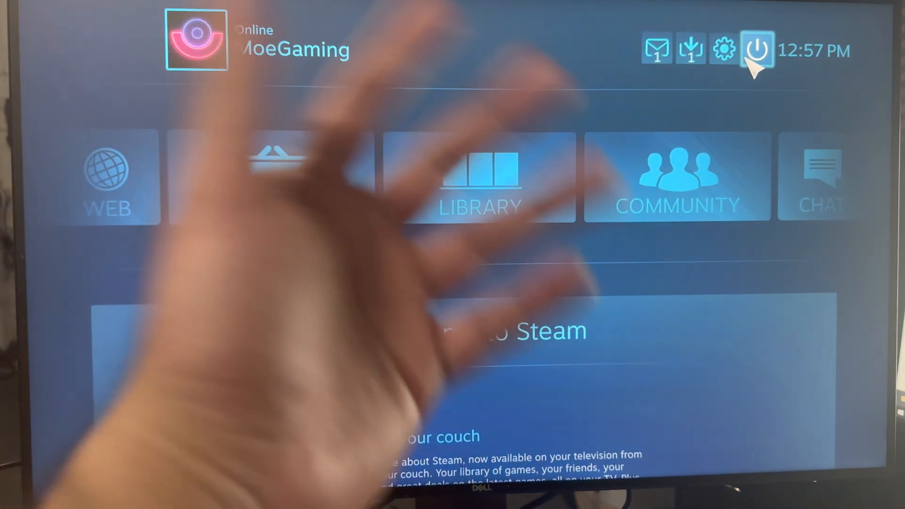
{"action": "left_click", "coordinate": [756, 50]}
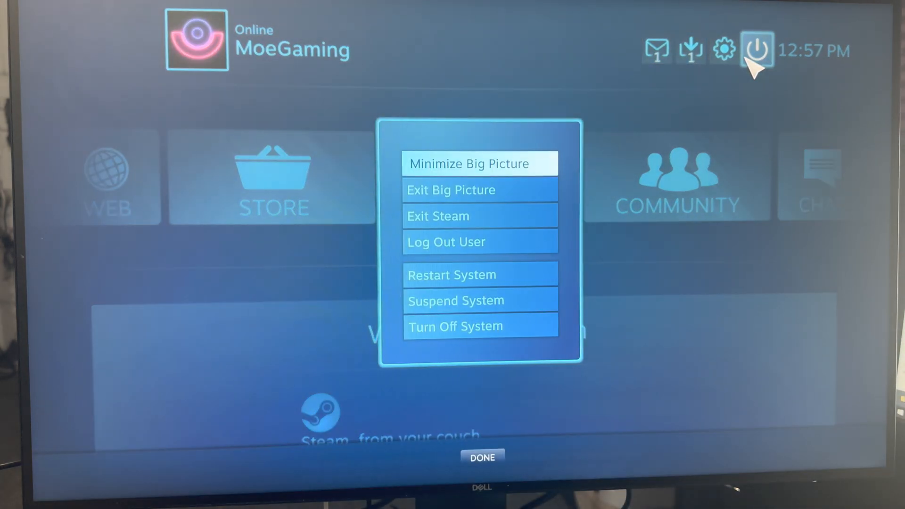